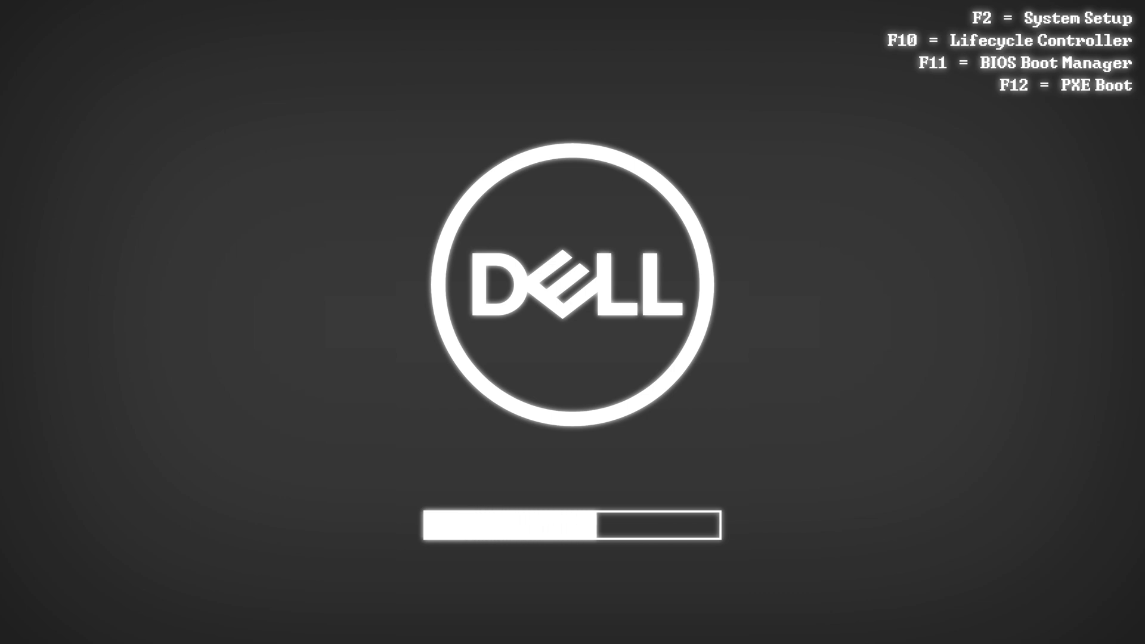
Press F2 during the Dell boot screen to enter System Setup.
key("f2")
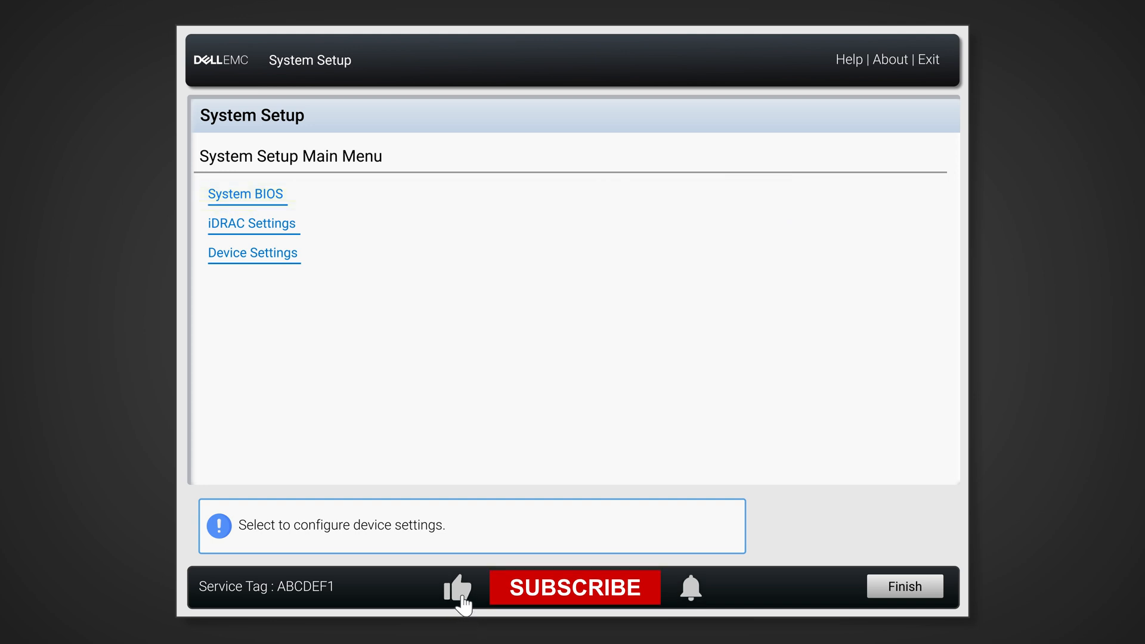
Choose System BIOS from the System Setup main menu.
left_click(458, 587)
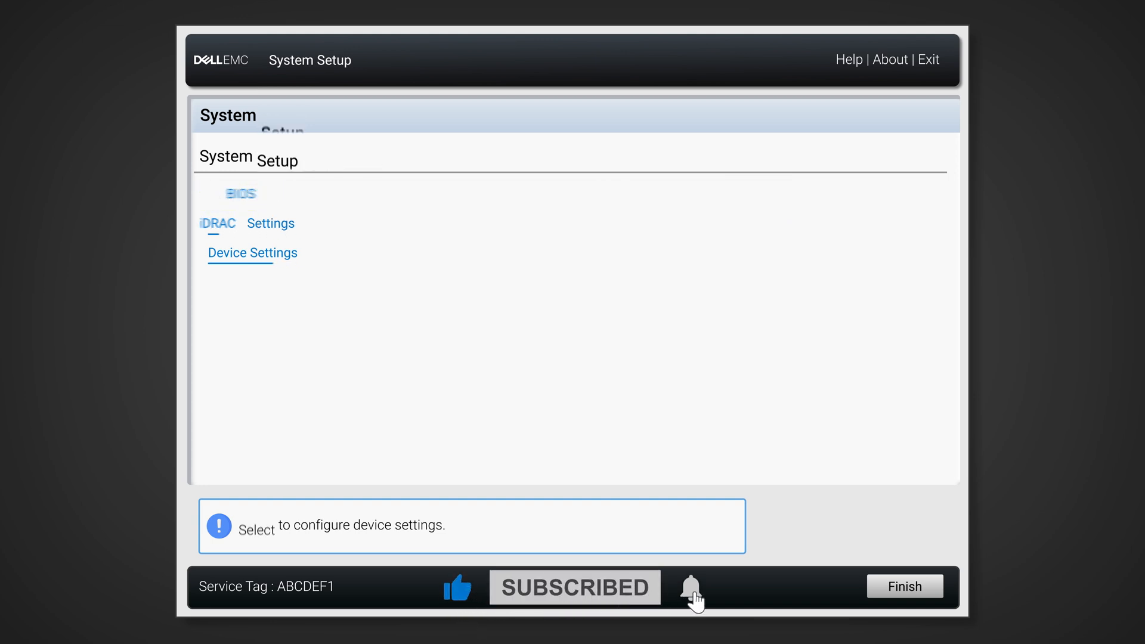
left_click(239, 193)
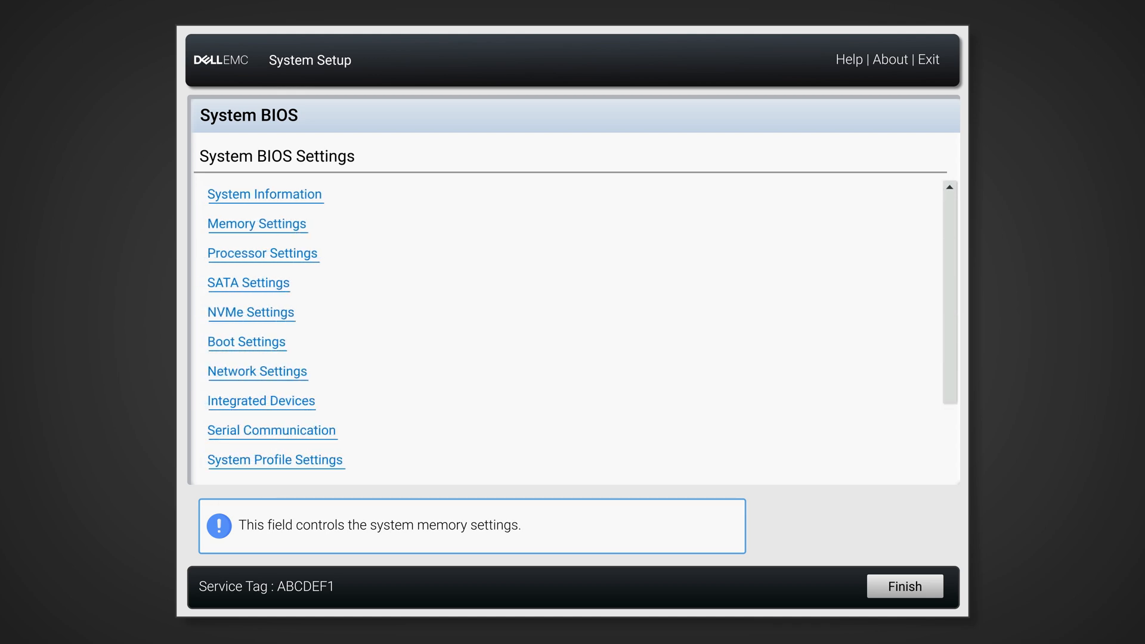
Scroll the System BIOS Settings list down to Miscellaneous Settings and select it.
scroll("down", 3)
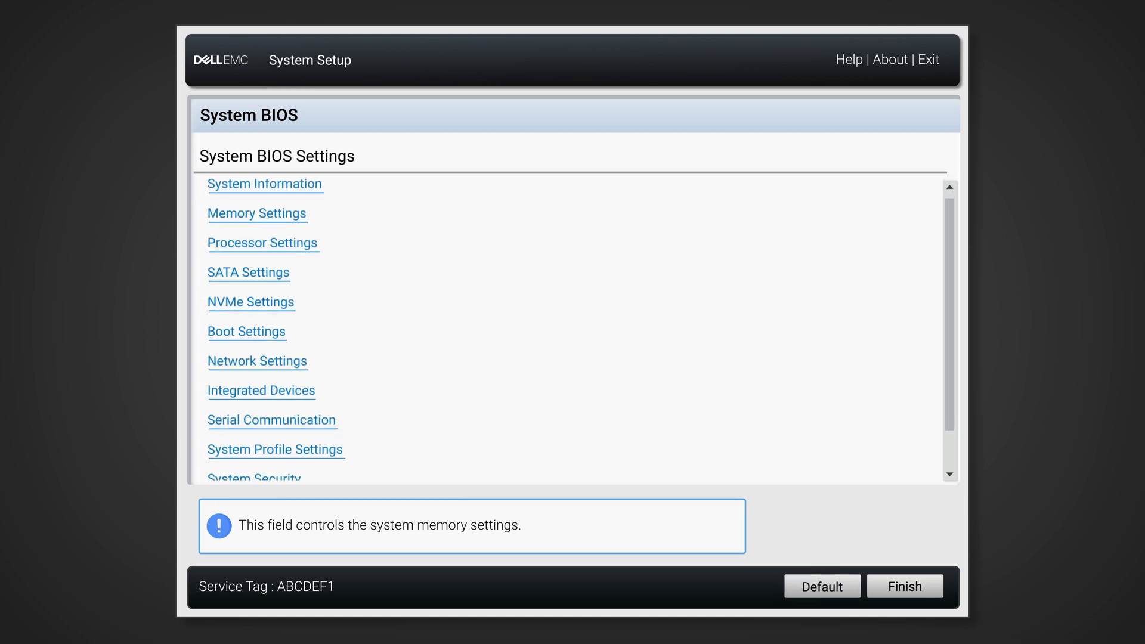
scroll("down", 3)
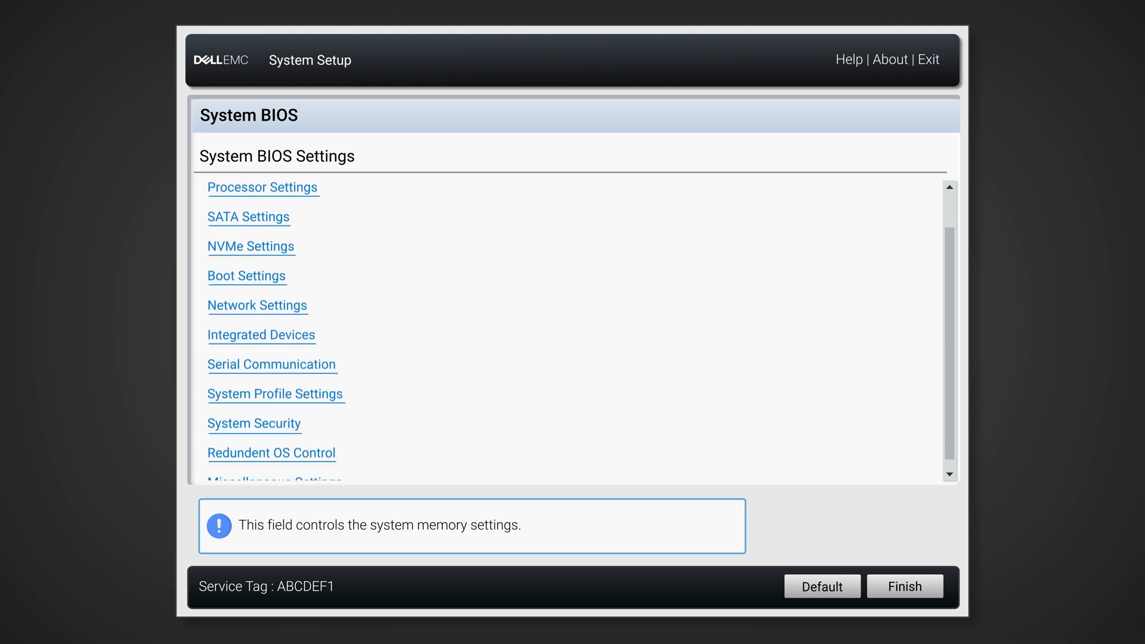
scroll("down", 3)
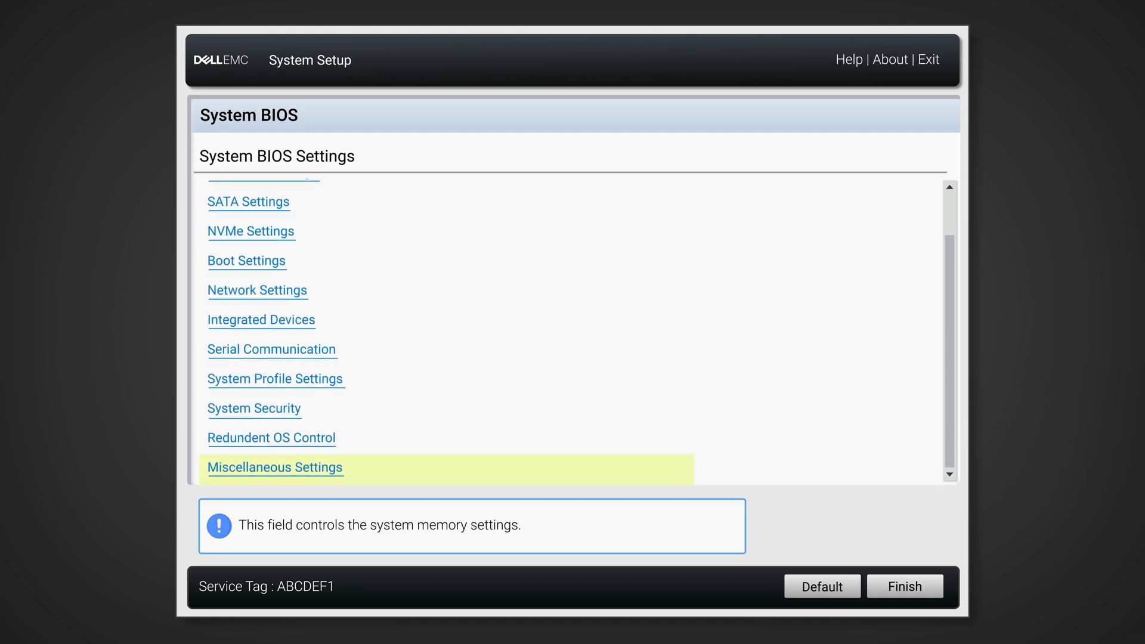
left_click(276, 468)
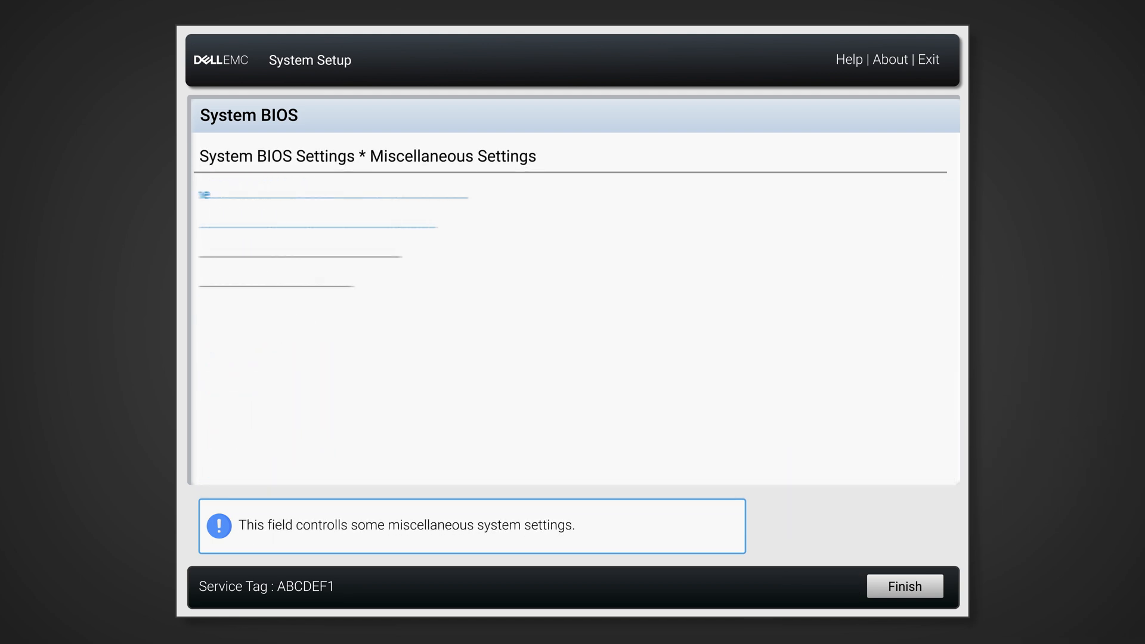